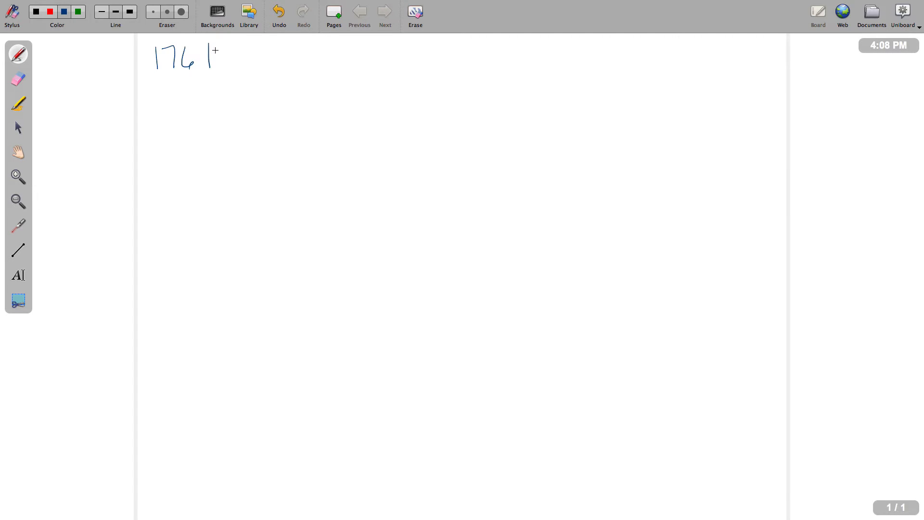
# Step: Handwrite '176 lbs' in blue at the top left of the board
pyautogui.moveTo(209, 56); pyautogui.dragTo(241, 64)
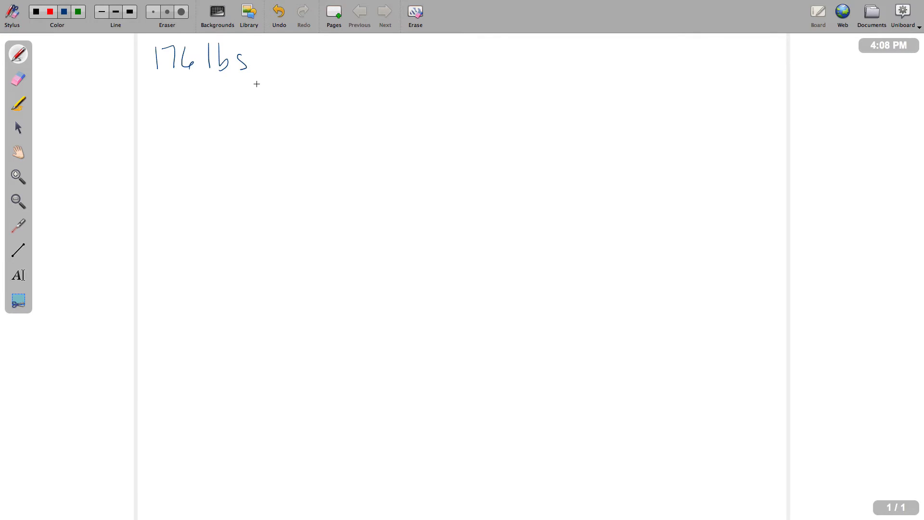
pyautogui.moveTo(233, 93)
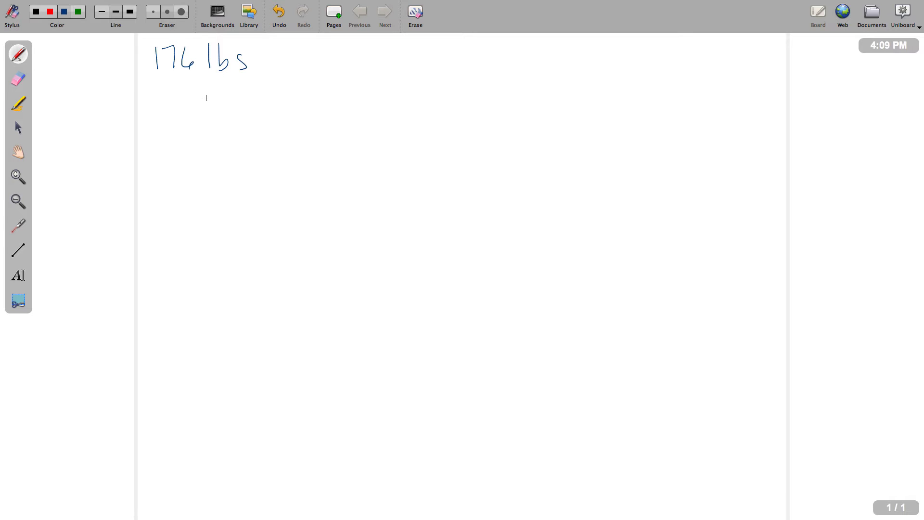
# Step: Handwrite 'lidocaine 1.5 mg/kg' below the weight and begin a D/H fraction at the right edge
pyautogui.moveTo(157, 87); pyautogui.dragTo(160, 115)
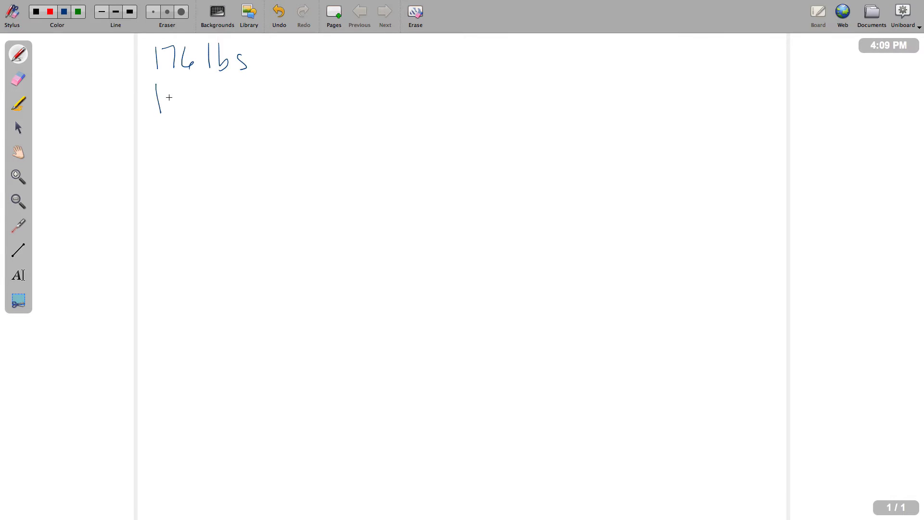
pyautogui.moveTo(165, 105); pyautogui.dragTo(230, 105)
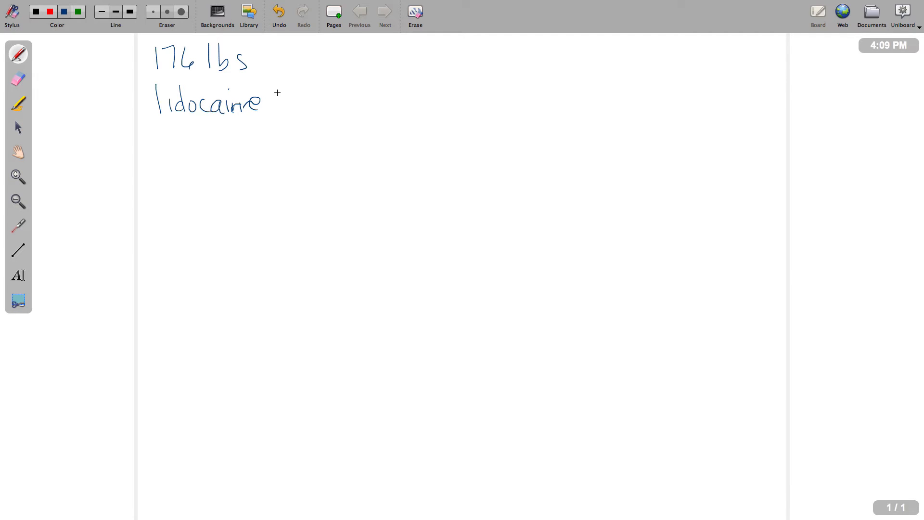
pyautogui.moveTo(283, 100); pyautogui.dragTo(336, 103)
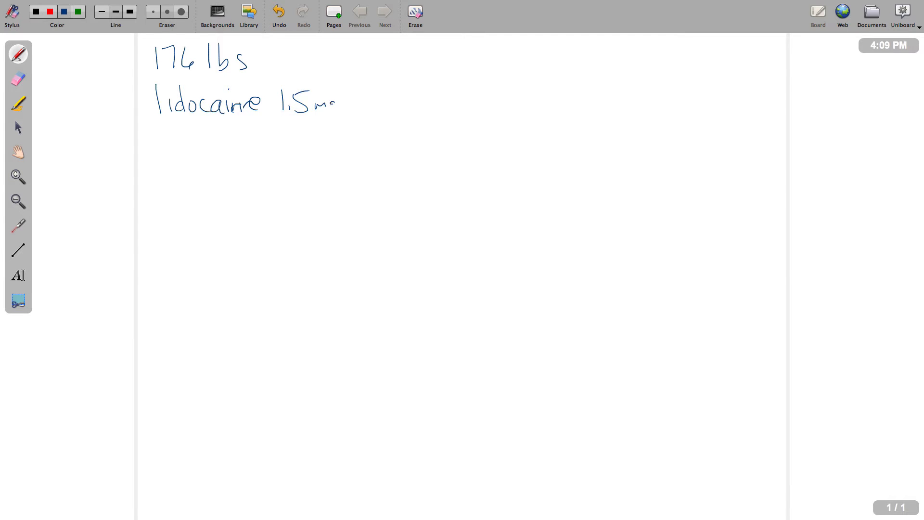
pyautogui.moveTo(318, 112); pyautogui.dragTo(310, 144)
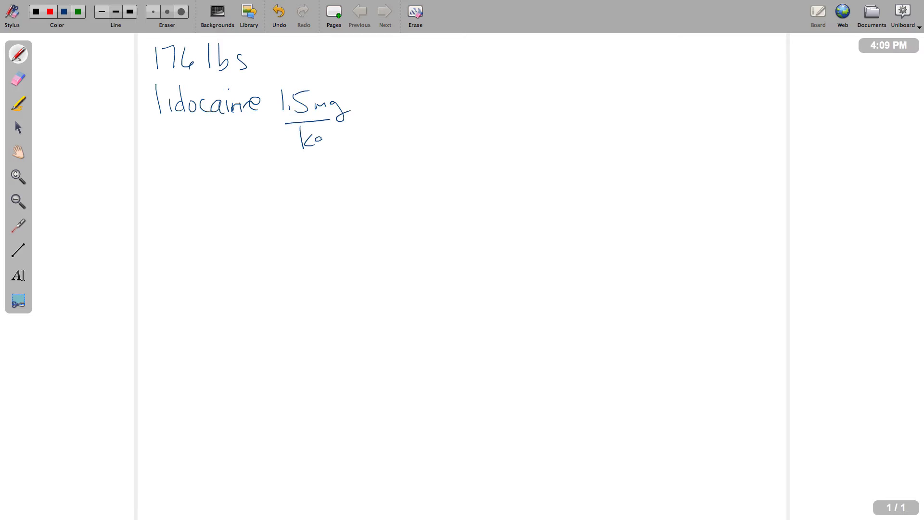
pyautogui.moveTo(307, 141); pyautogui.dragTo(324, 150)
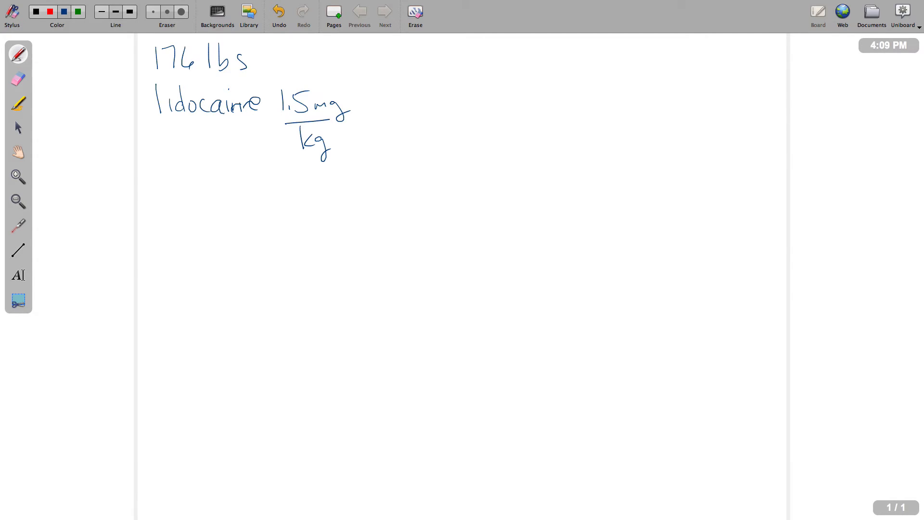
pyautogui.moveTo(796, 103); pyautogui.dragTo(806, 127)
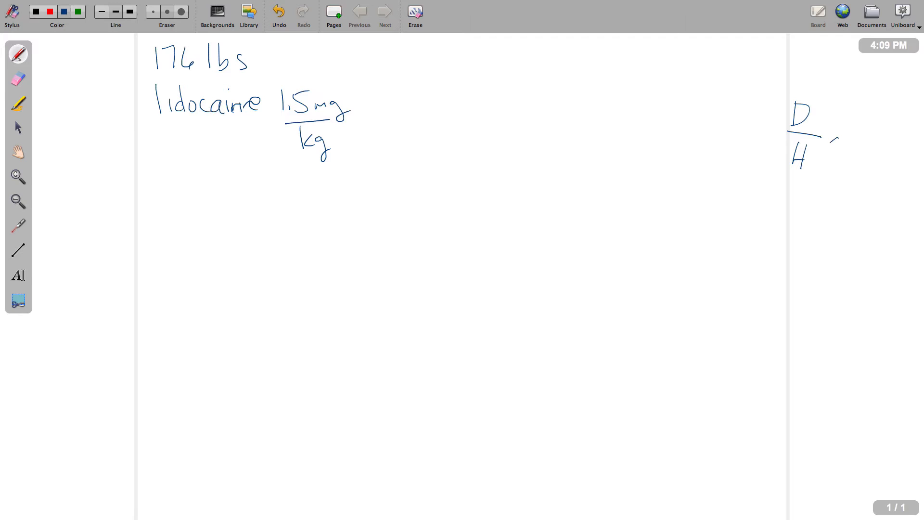
# Step: Complete 'D/H × V' at the right edge and spell it out below as 'Desired/onhand × Vol'
pyautogui.moveTo(825, 144); pyautogui.dragTo(861, 133)
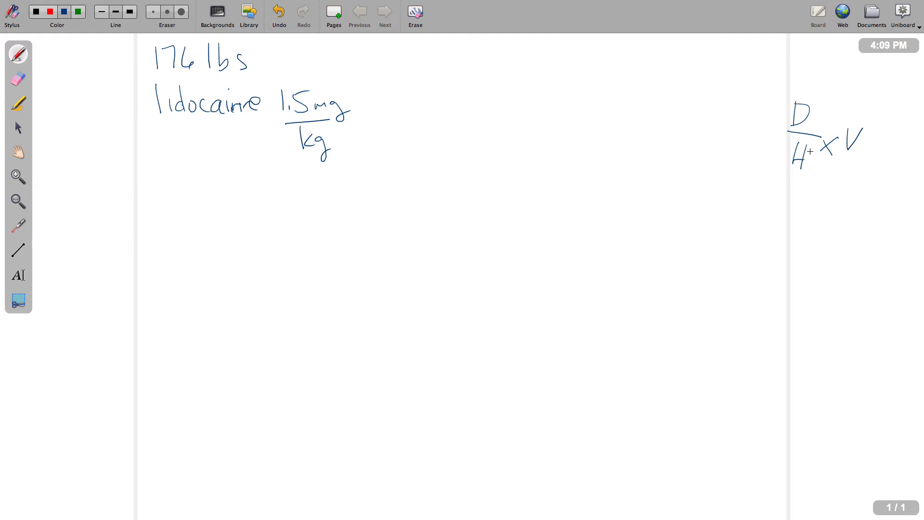
pyautogui.moveTo(801, 189); pyautogui.dragTo(808, 209)
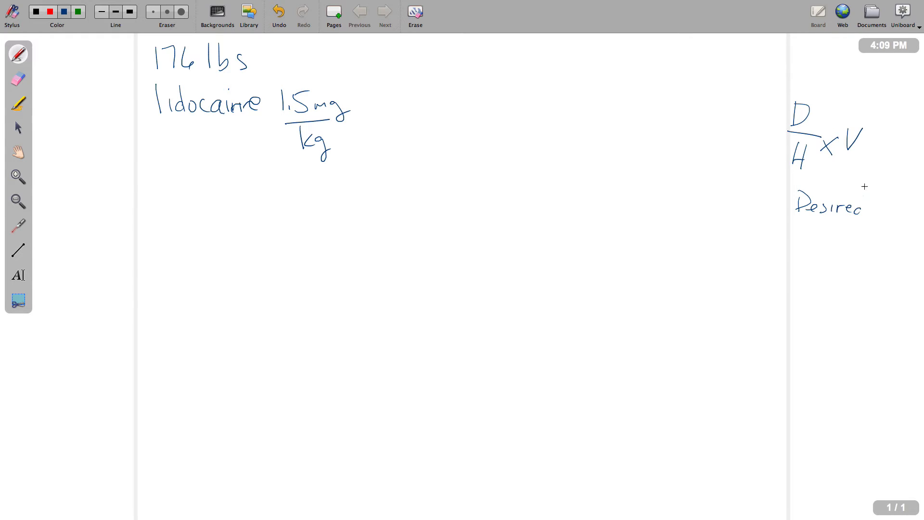
pyautogui.moveTo(796, 225); pyautogui.dragTo(852, 225)
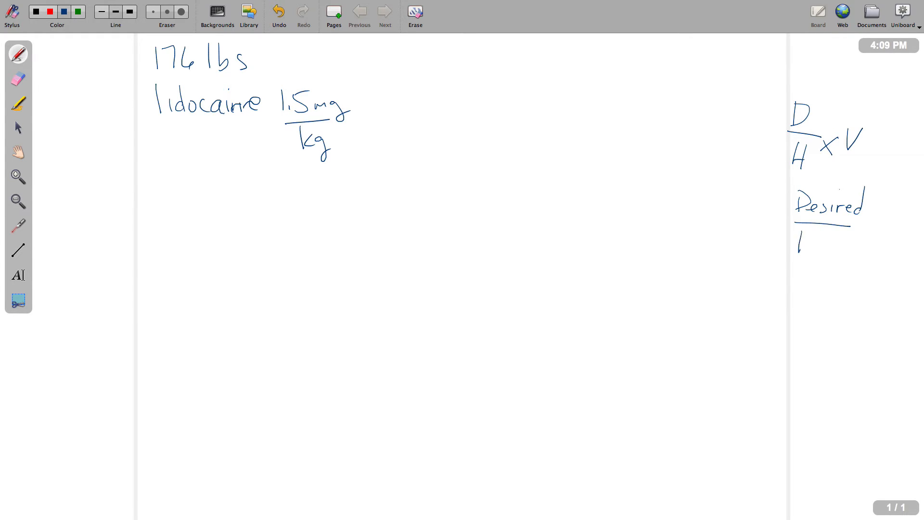
pyautogui.moveTo(799, 248); pyautogui.dragTo(843, 245)
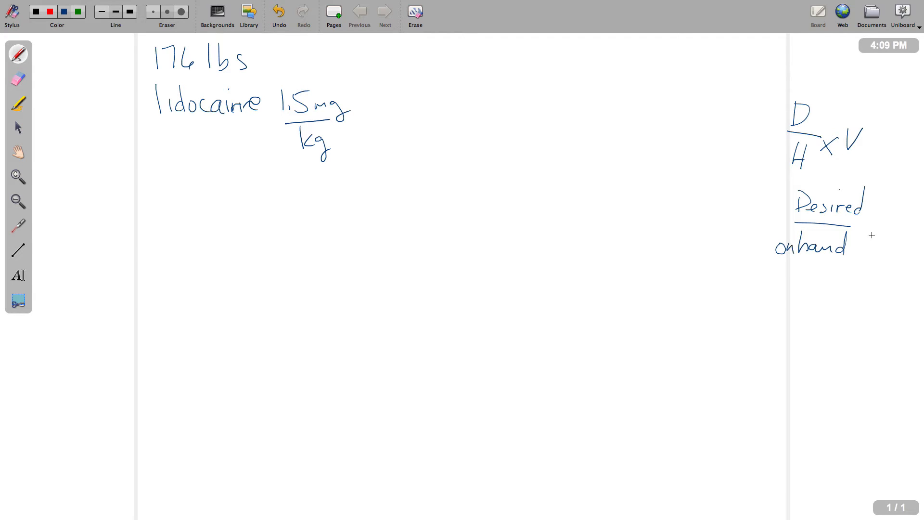
pyautogui.moveTo(858, 239); pyautogui.dragTo(902, 239)
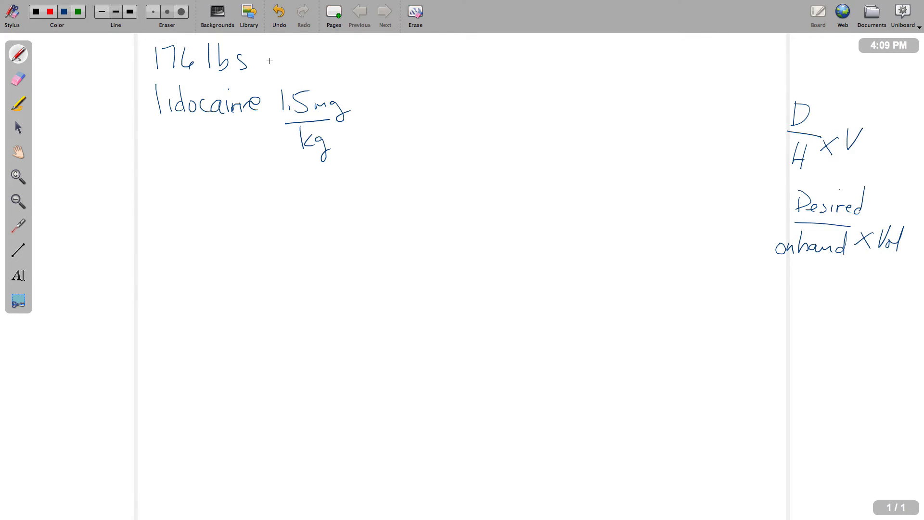
# Step: Write 176 lbs × 1 kg/2.2 lbs = 80 kg, box 80 kg, and arrow it to kg
pyautogui.moveTo(271, 63); pyautogui.dragTo(309, 63)
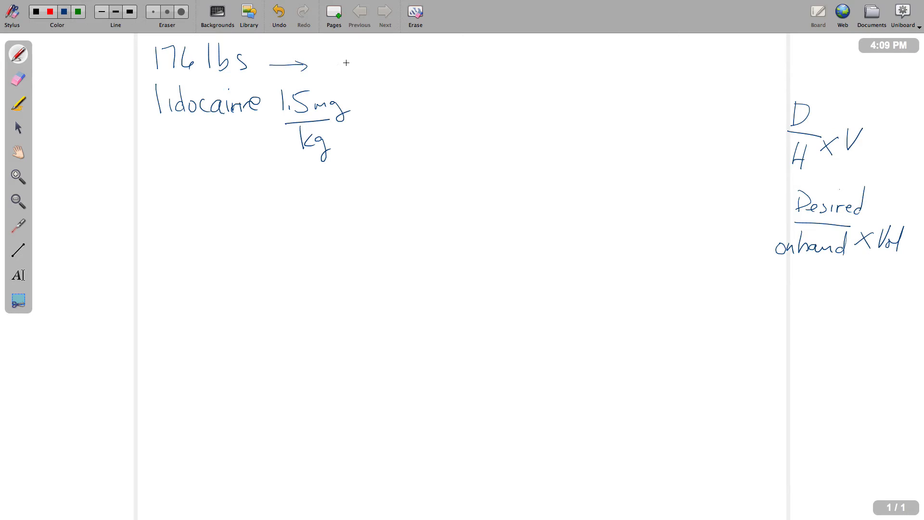
pyautogui.moveTo(351, 62); pyautogui.dragTo(375, 62)
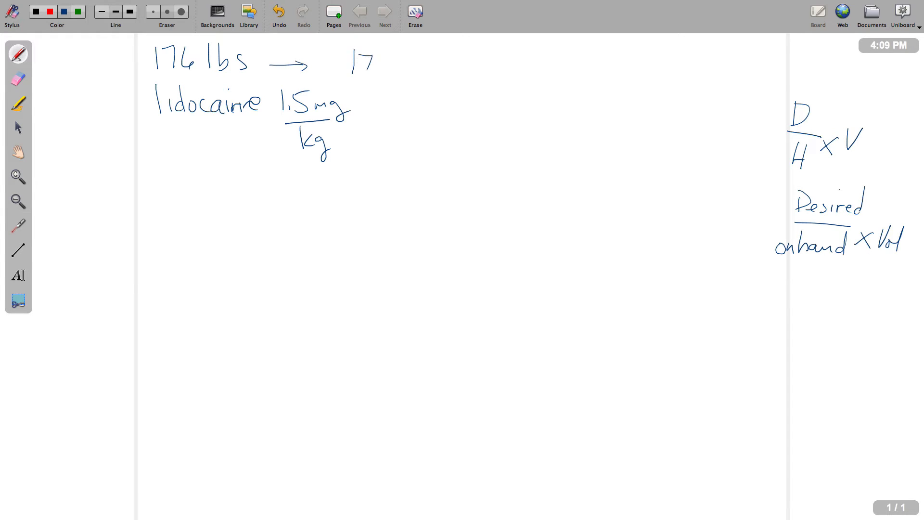
pyautogui.moveTo(353, 62); pyautogui.dragTo(431, 71)
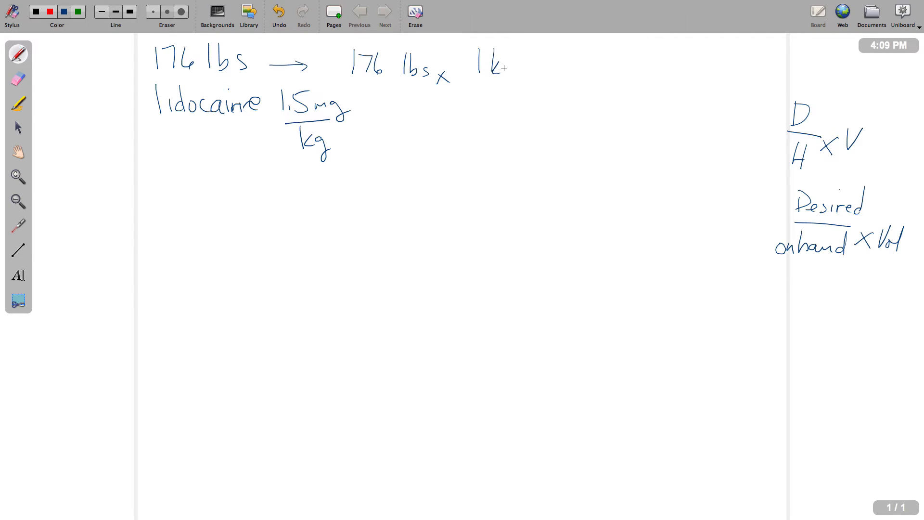
pyautogui.moveTo(501, 62); pyautogui.dragTo(489, 100)
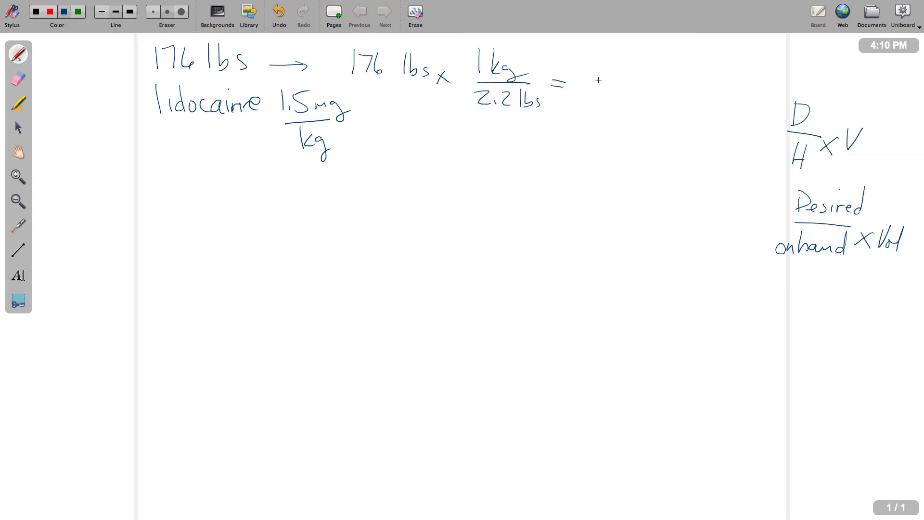
pyautogui.moveTo(584, 68); pyautogui.dragTo(637, 74)
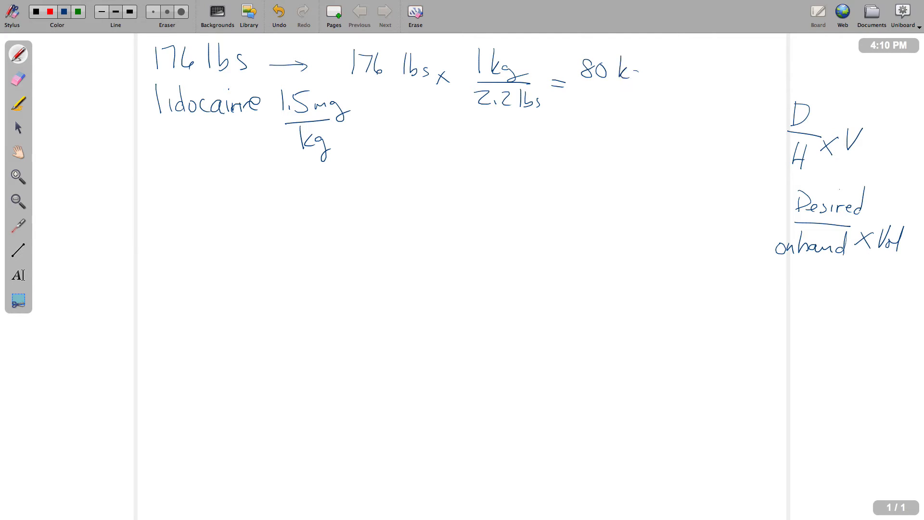
pyautogui.moveTo(577, 53); pyautogui.dragTo(648, 89)
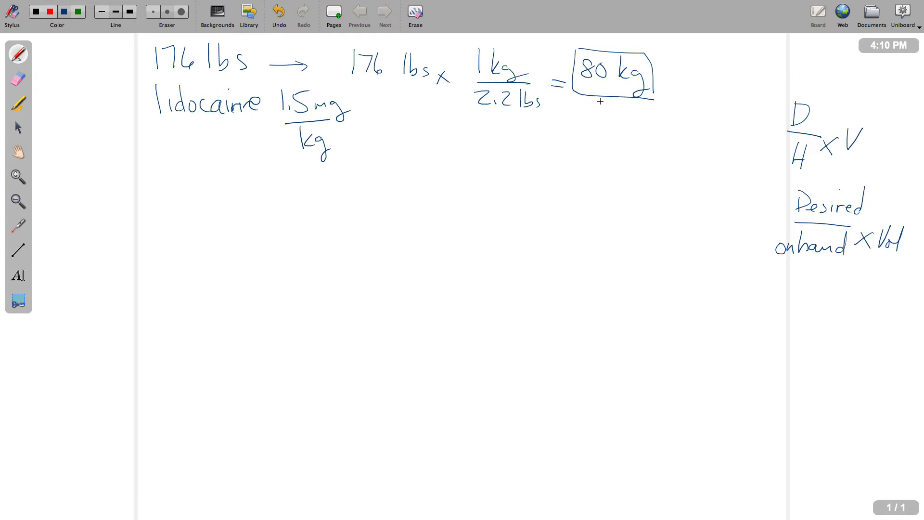
pyautogui.moveTo(598, 103); pyautogui.dragTo(365, 149)
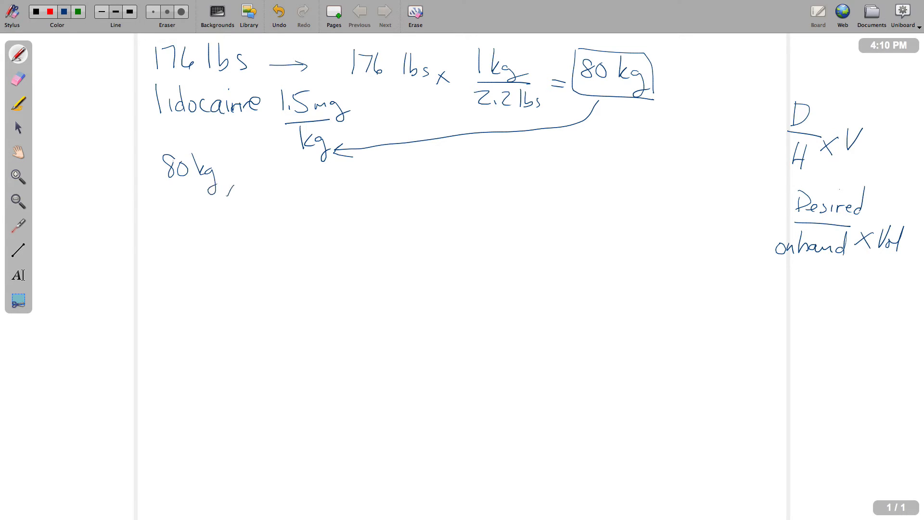
# Step: Write 80 kg × 1.5 mg/kg = 120 mg lidocaine, cancelling the kg units
pyautogui.moveTo(224, 189); pyautogui.dragTo(277, 165)
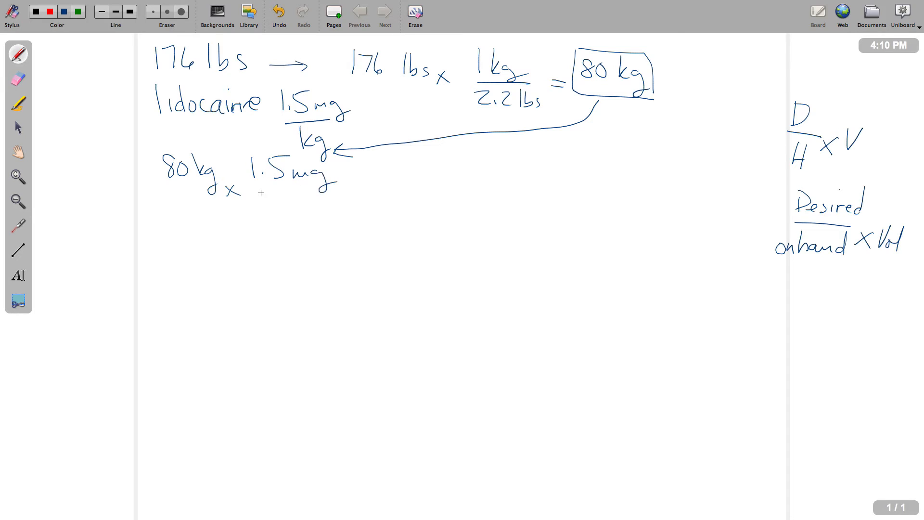
pyautogui.moveTo(258, 193); pyautogui.dragTo(333, 191)
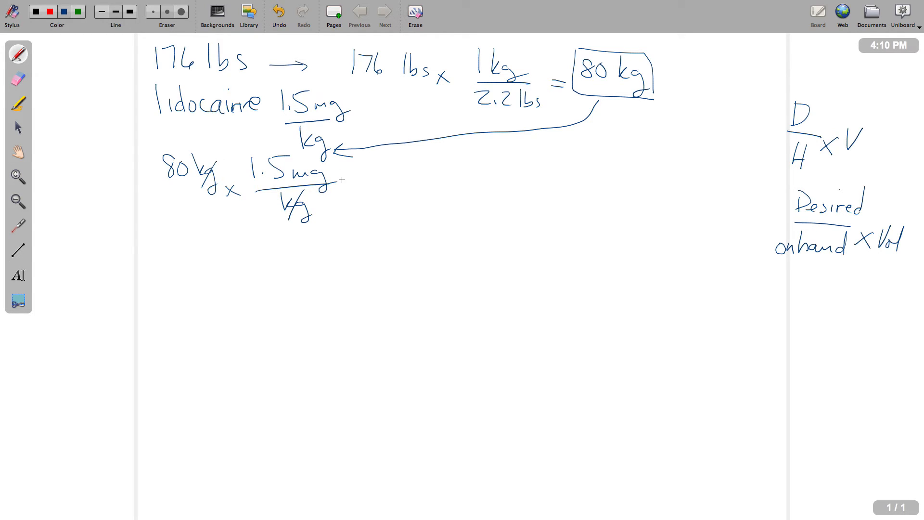
pyautogui.moveTo(347, 181); pyautogui.dragTo(370, 188)
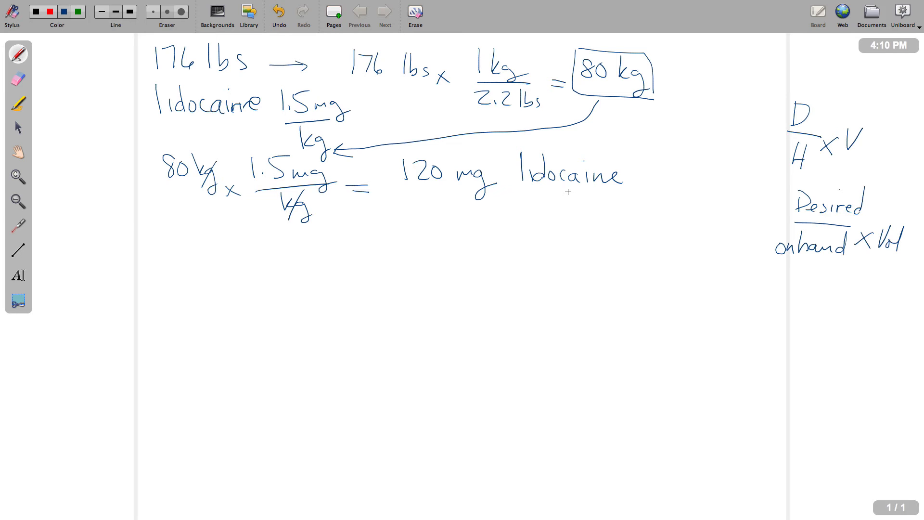
pyautogui.moveTo(76, 233)
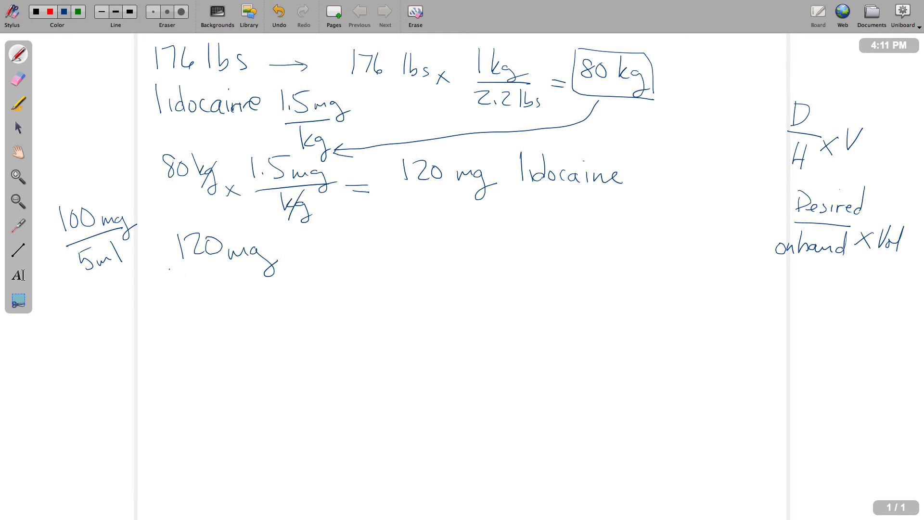
# Step: Write 120 mg/100 mg × 5 ml = 600/100 = 6 ml and box the 6 ml answer
pyautogui.moveTo(168, 270); pyautogui.dragTo(274, 257)
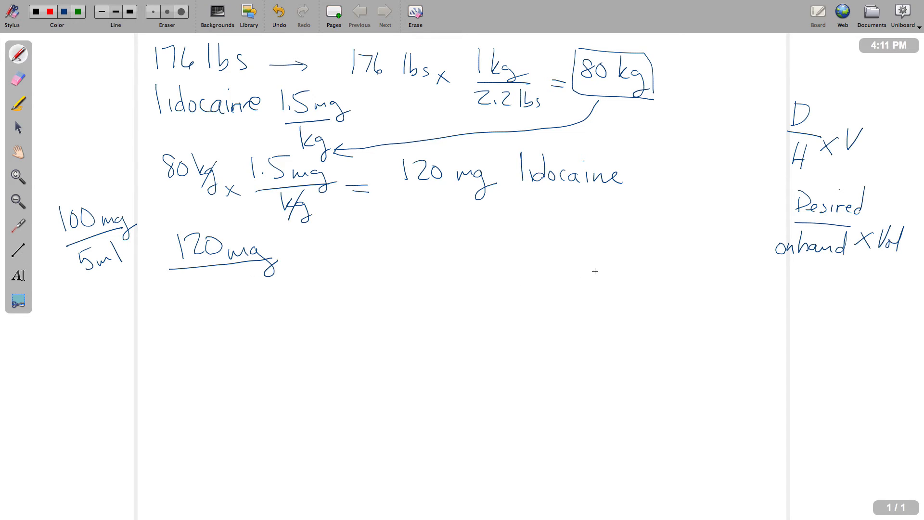
pyautogui.moveTo(757, 226)
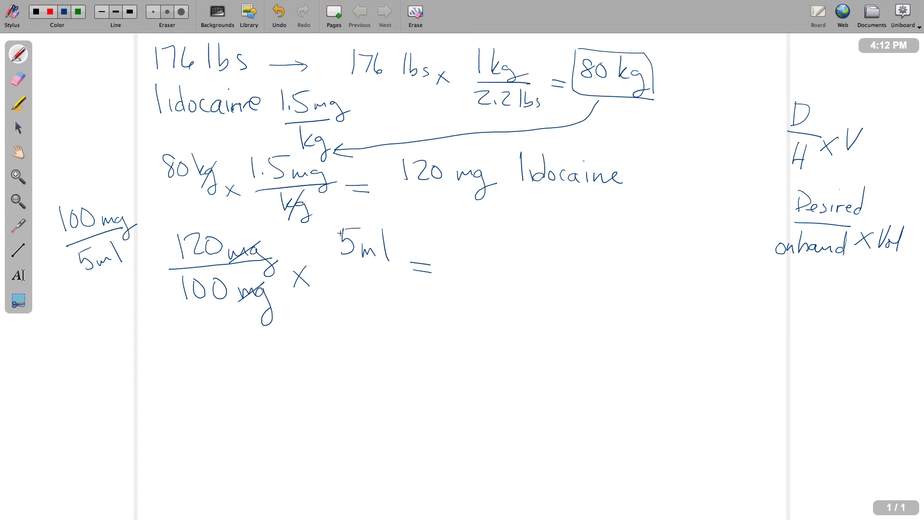
pyautogui.moveTo(466, 248); pyautogui.dragTo(489, 236)
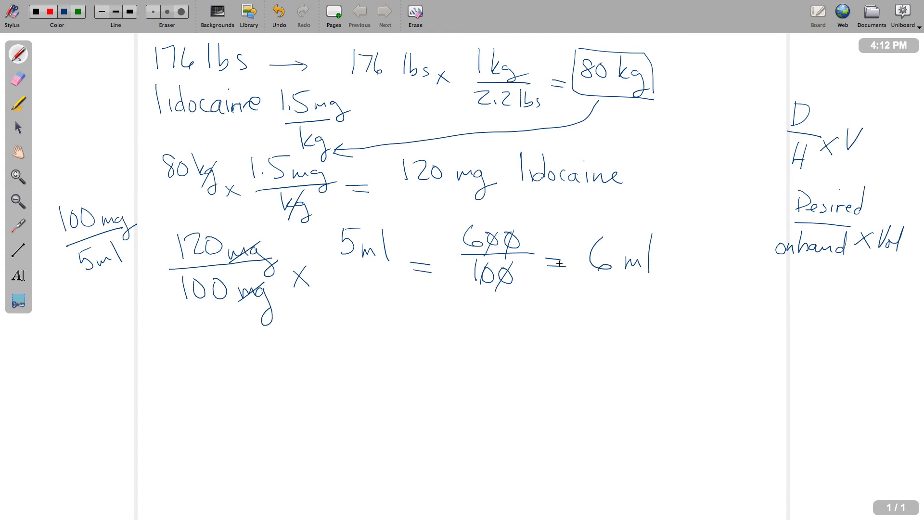
pyautogui.moveTo(569, 226); pyautogui.dragTo(654, 271)
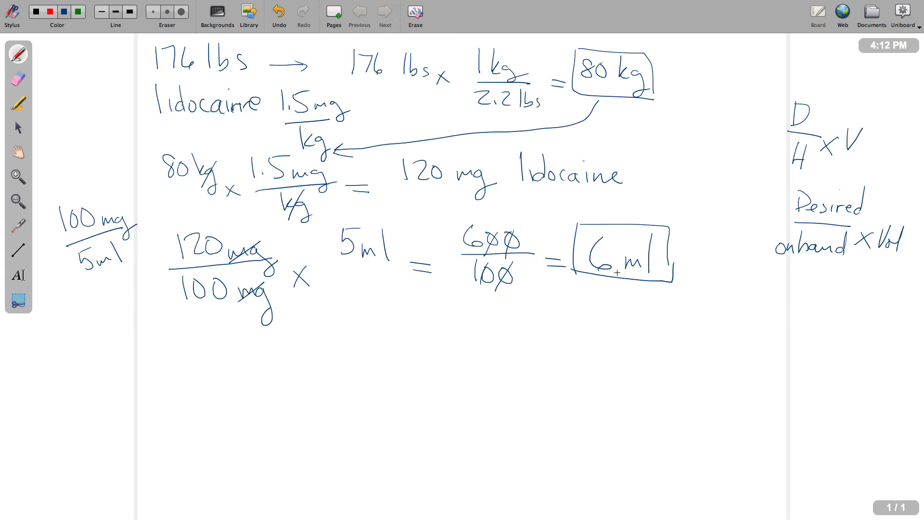
pyautogui.moveTo(615, 273)
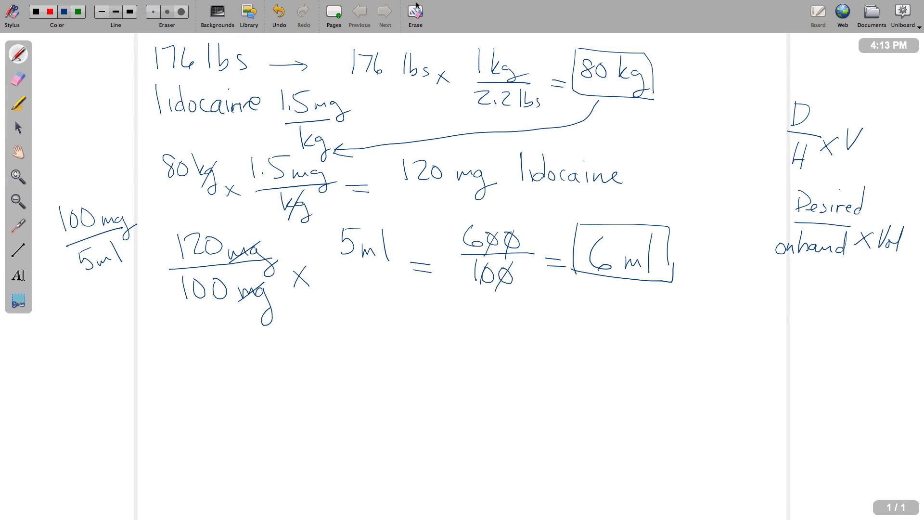
# Step: Erase the finished lidocaine calculation using Erase in the top toolbar
pyautogui.click(415, 11)
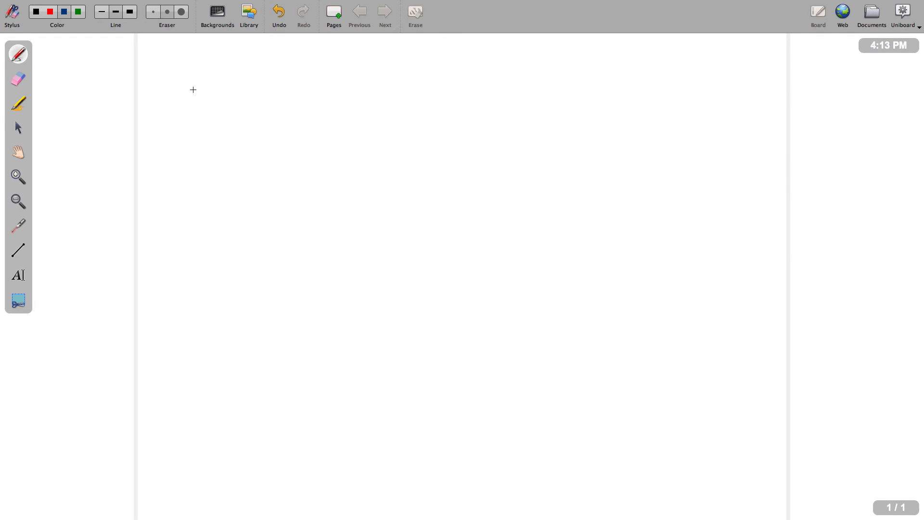
# Step: Write 44 lbs, adenosine 0.1 mg/1 kg and 6 mg/2 ml, then draw an arrow after 44 lbs
pyautogui.moveTo(152, 45); pyautogui.dragTo(171, 69)
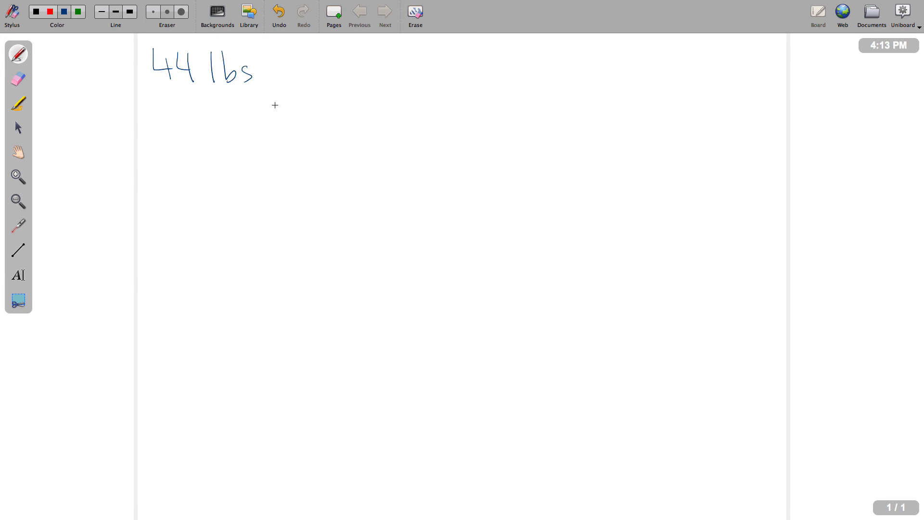
pyautogui.moveTo(300, 63)
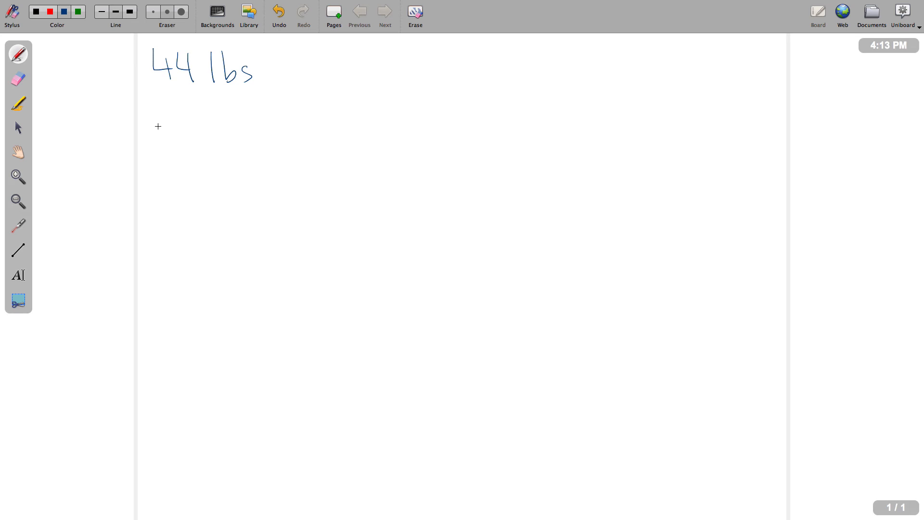
pyautogui.moveTo(150, 126); pyautogui.dragTo(174, 118)
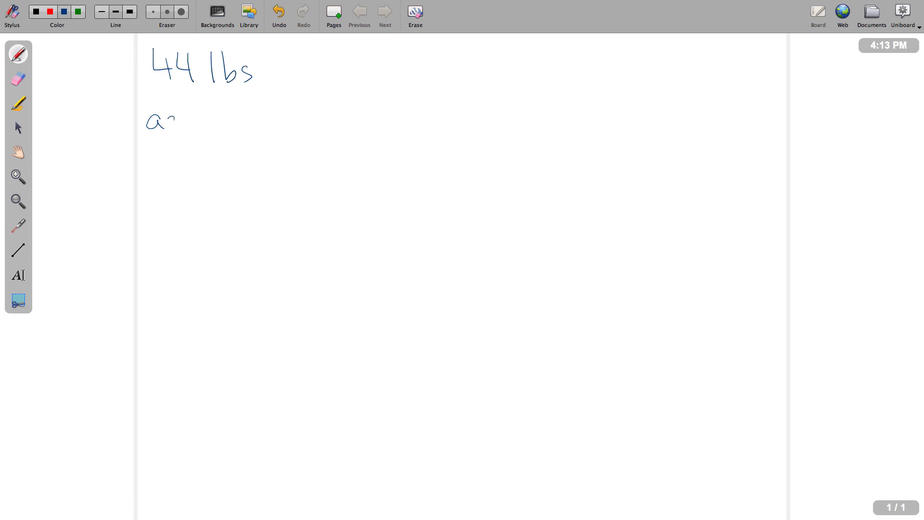
pyautogui.moveTo(171, 121); pyautogui.dragTo(259, 121)
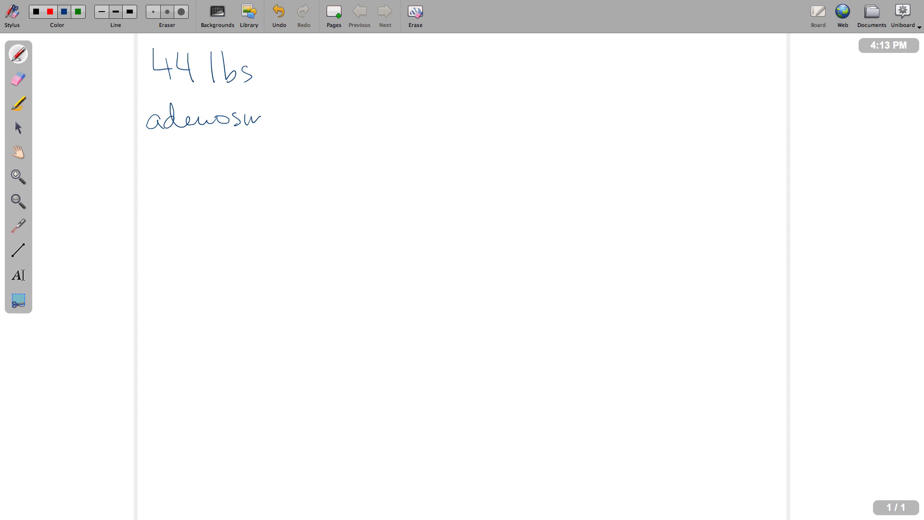
pyautogui.moveTo(262, 118); pyautogui.dragTo(339, 112)
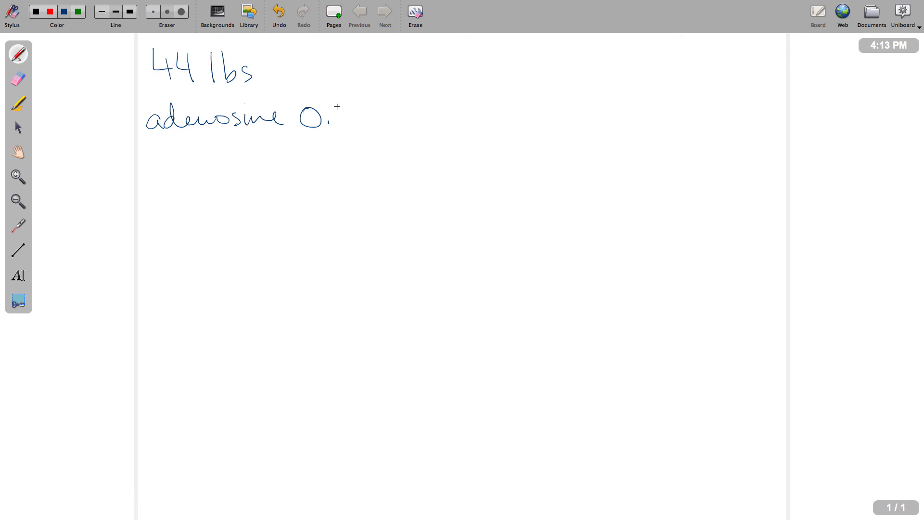
pyautogui.moveTo(330, 121); pyautogui.dragTo(398, 124)
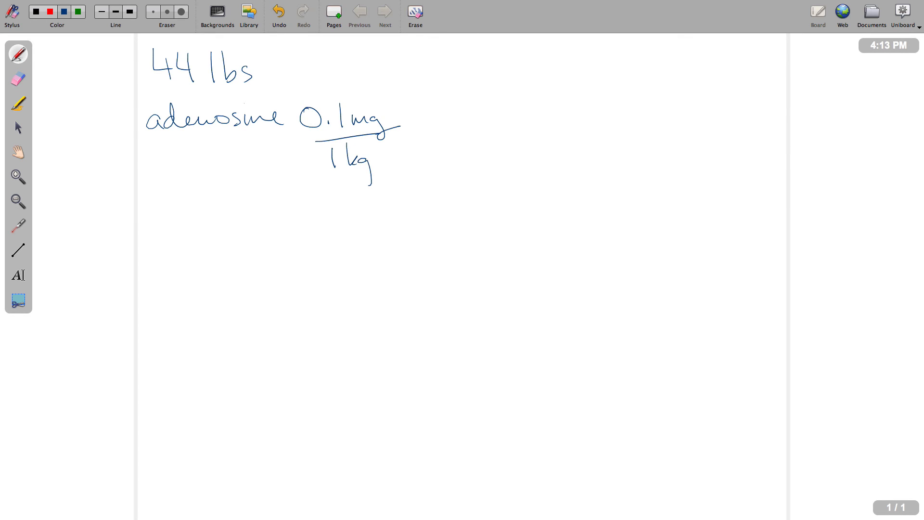
pyautogui.moveTo(381, 168); pyautogui.dragTo(361, 187)
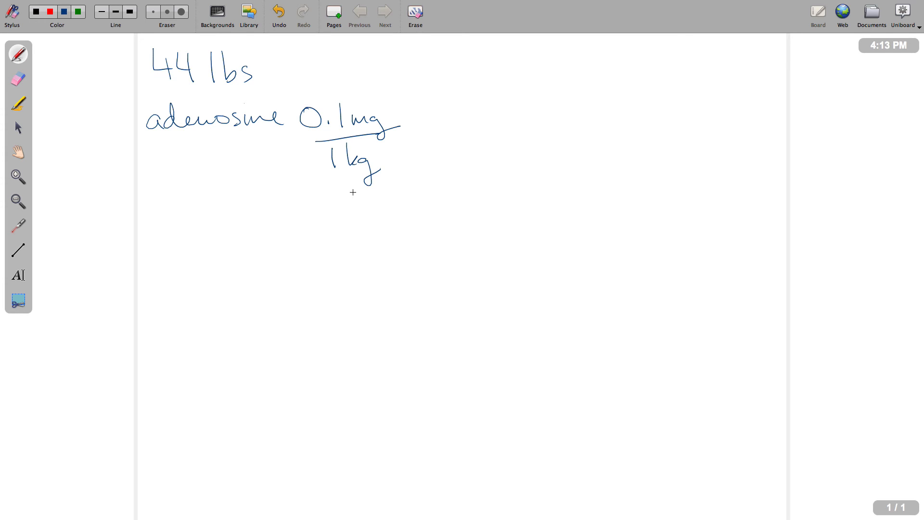
pyautogui.moveTo(320, 184)
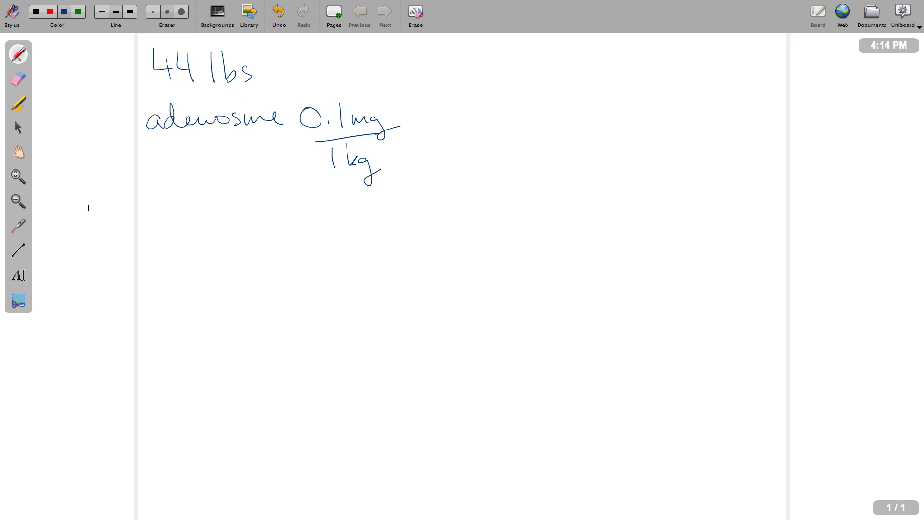
pyautogui.moveTo(74, 194); pyautogui.dragTo(115, 212)
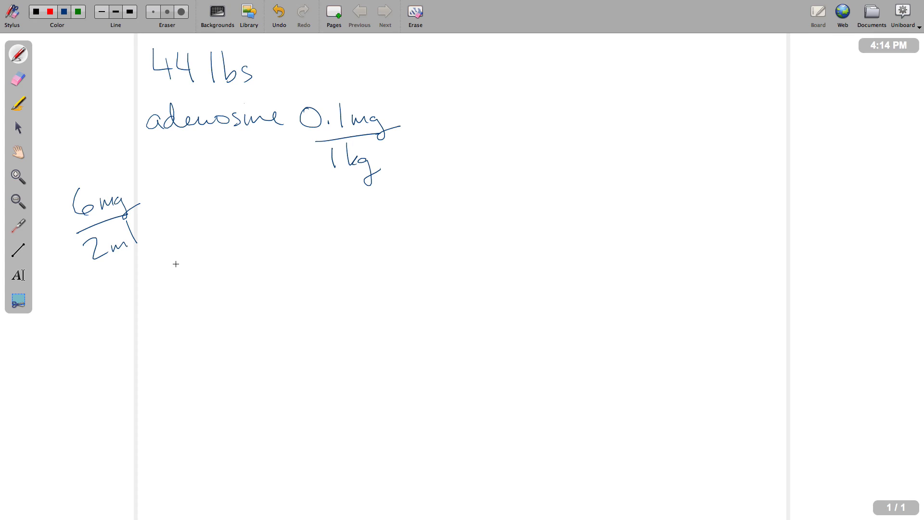
pyautogui.moveTo(159, 276)
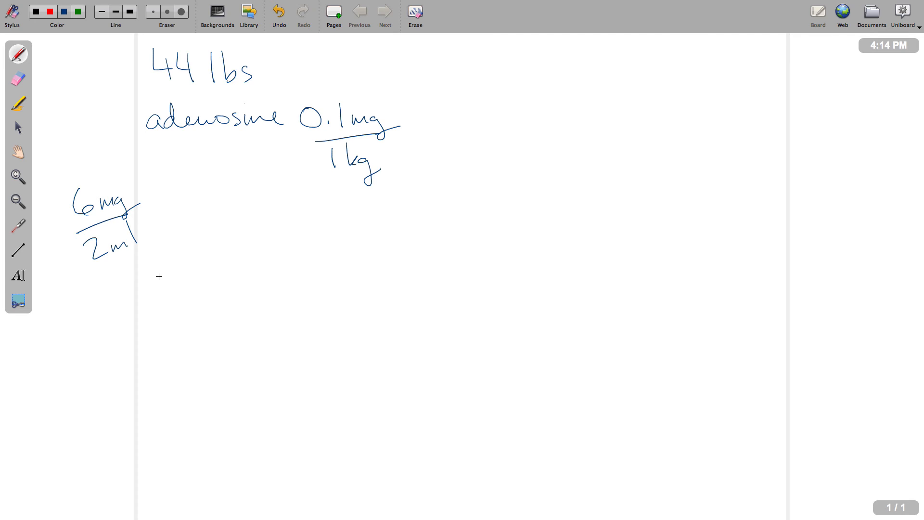
pyautogui.moveTo(266, 79); pyautogui.dragTo(298, 73)
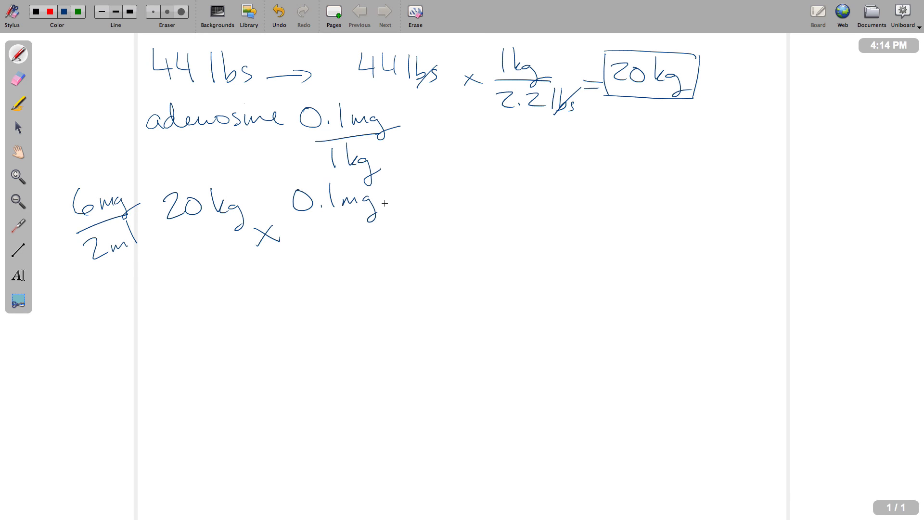
# Step: Write 20 kg × 0.1 mg/1 kg = 2 mg adenosine, label it D, and start D/H × V
pyautogui.moveTo(291, 223); pyautogui.dragTo(371, 217)
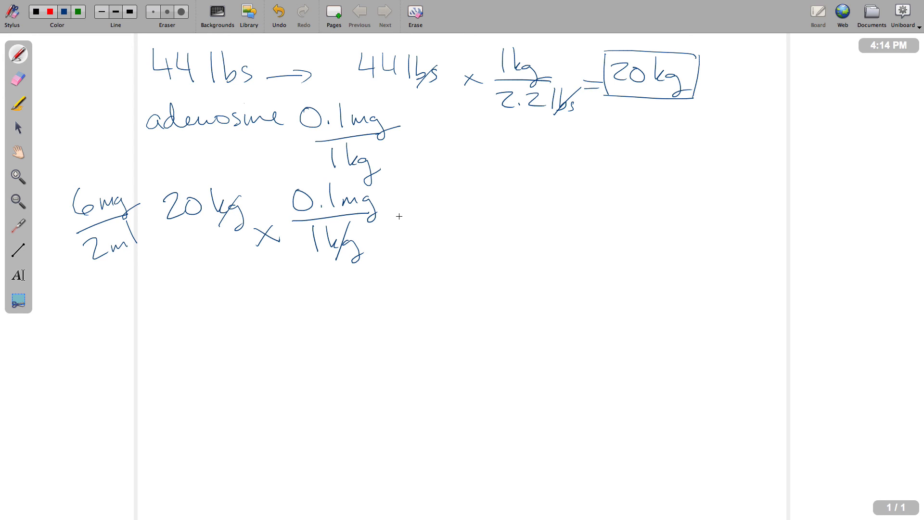
pyautogui.moveTo(407, 218); pyautogui.dragTo(472, 203)
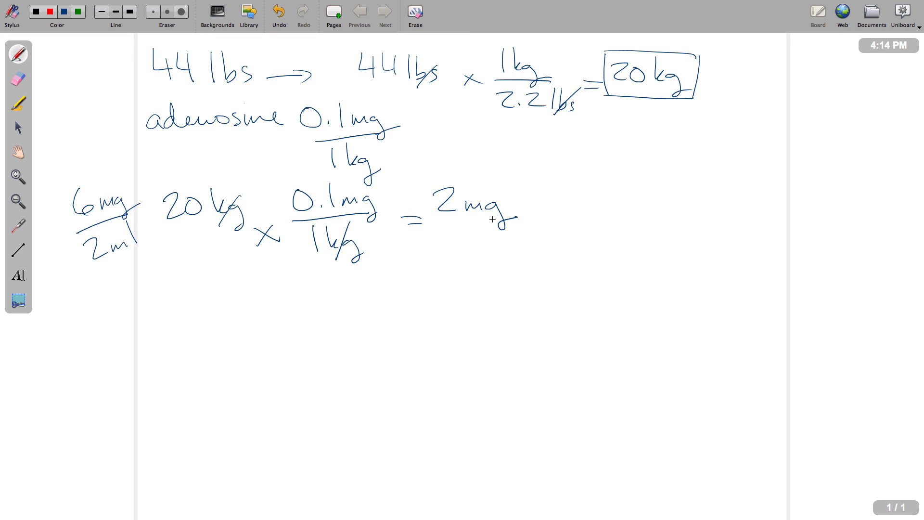
pyautogui.moveTo(533, 203); pyautogui.dragTo(581, 213)
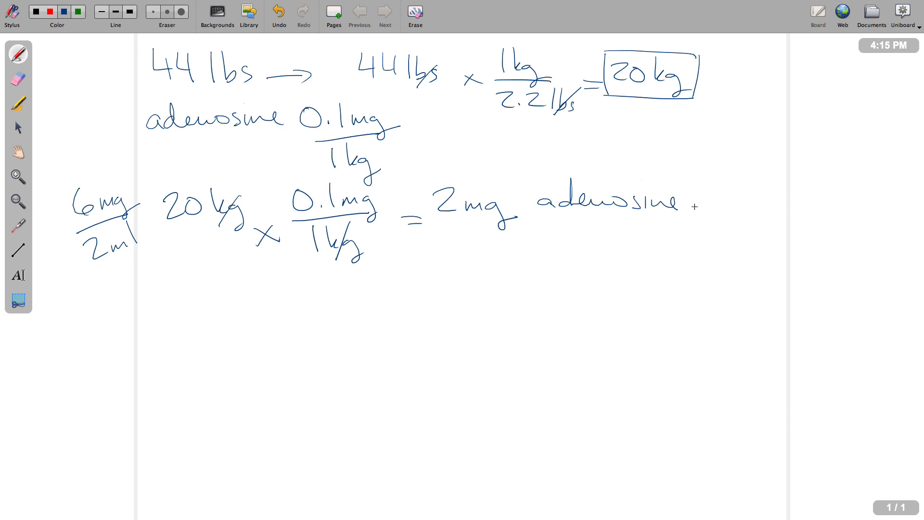
pyautogui.moveTo(696, 203); pyautogui.dragTo(761, 203)
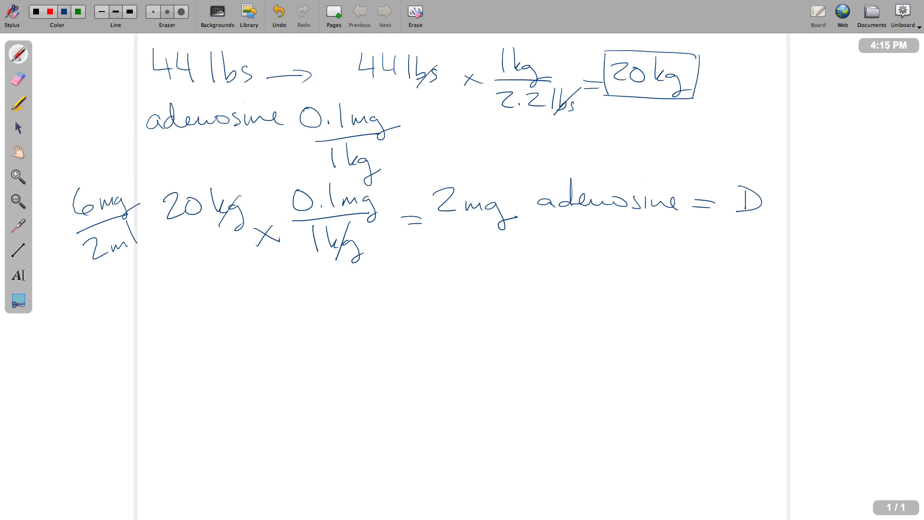
pyautogui.moveTo(811, 155); pyautogui.dragTo(811, 224)
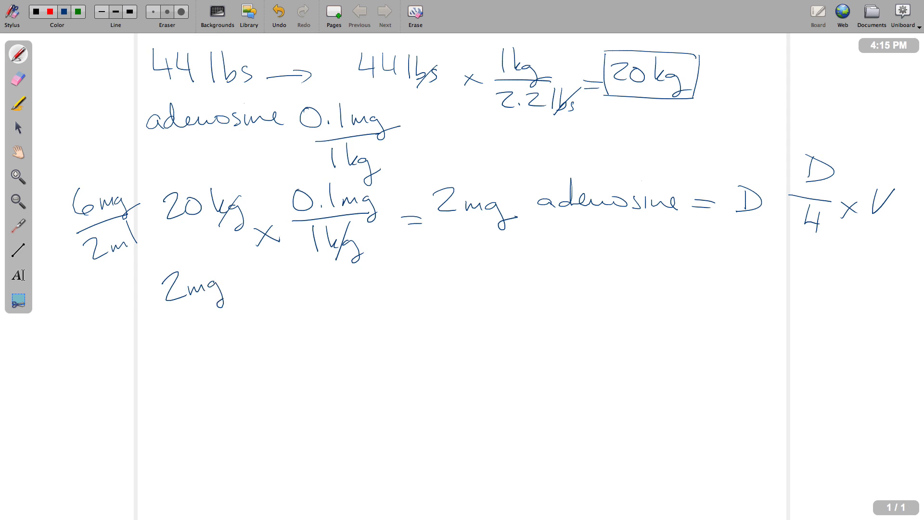
# Step: Write 2 mg/6 mg × 2 ml = 4/6 = 2/3 = 0.67 as the adenosine volume
pyautogui.moveTo(159, 317); pyautogui.dragTo(233, 304)
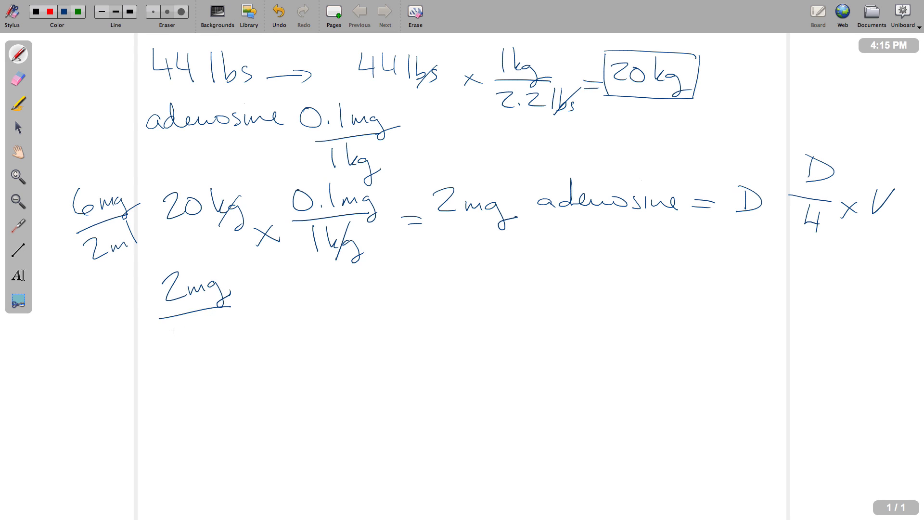
pyautogui.moveTo(171, 339); pyautogui.dragTo(200, 339)
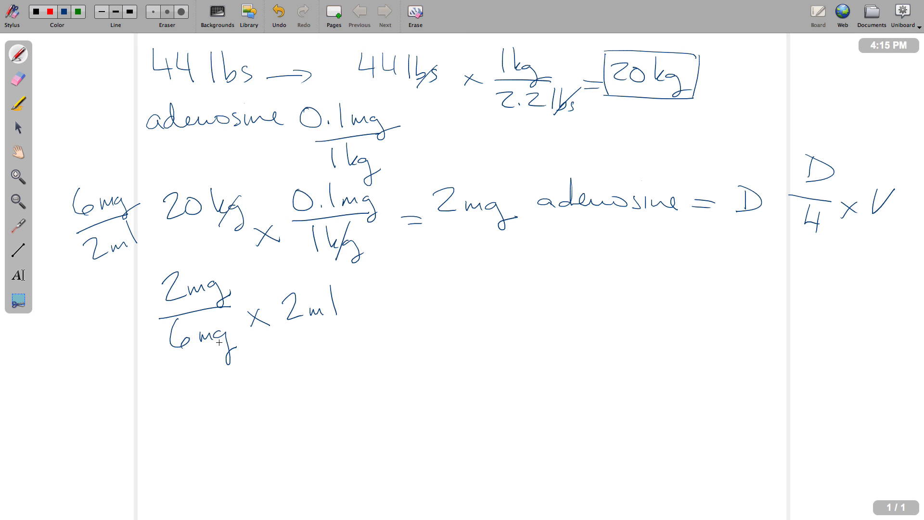
pyautogui.moveTo(353, 310); pyautogui.dragTo(378, 315)
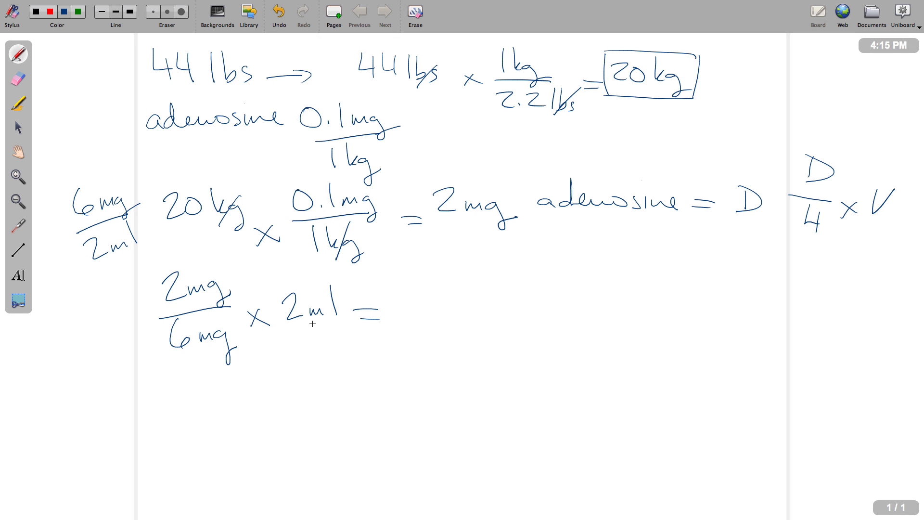
pyautogui.moveTo(415, 320)
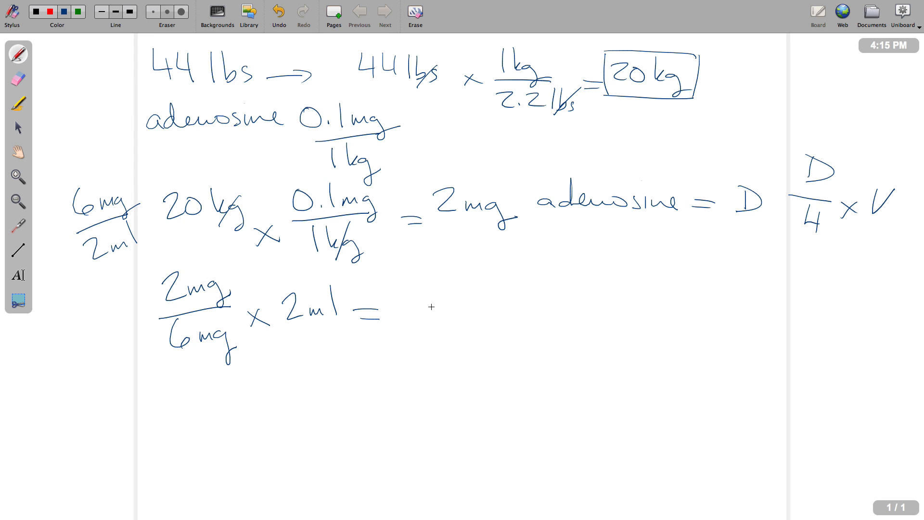
pyautogui.moveTo(403, 290)
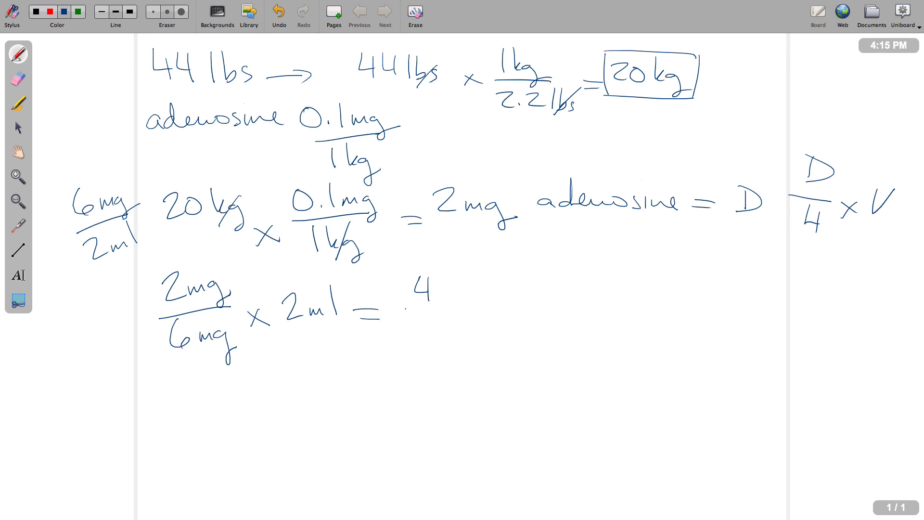
pyautogui.moveTo(407, 307); pyautogui.dragTo(459, 303)
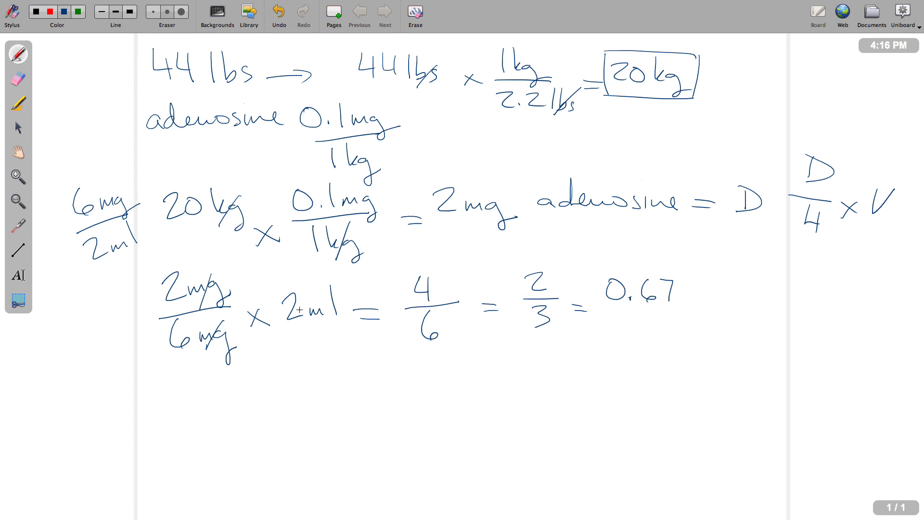
pyautogui.moveTo(303, 324); pyautogui.dragTo(339, 317)
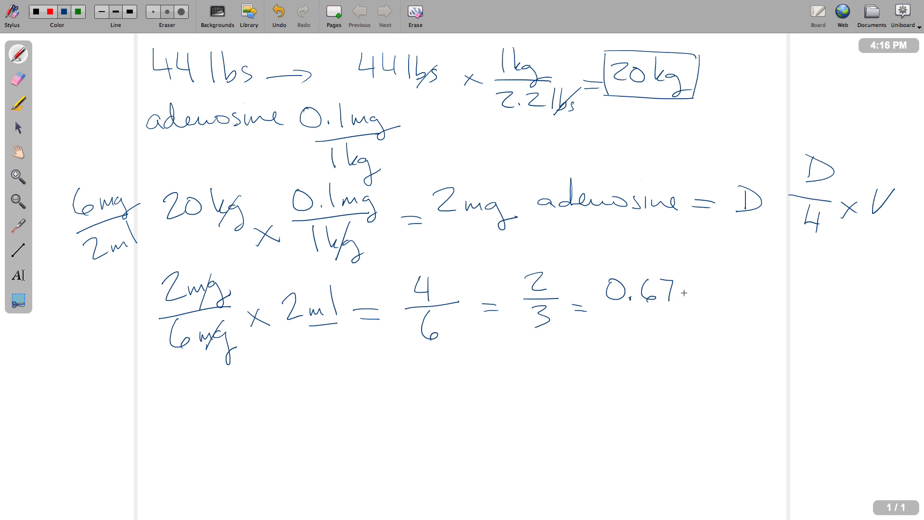